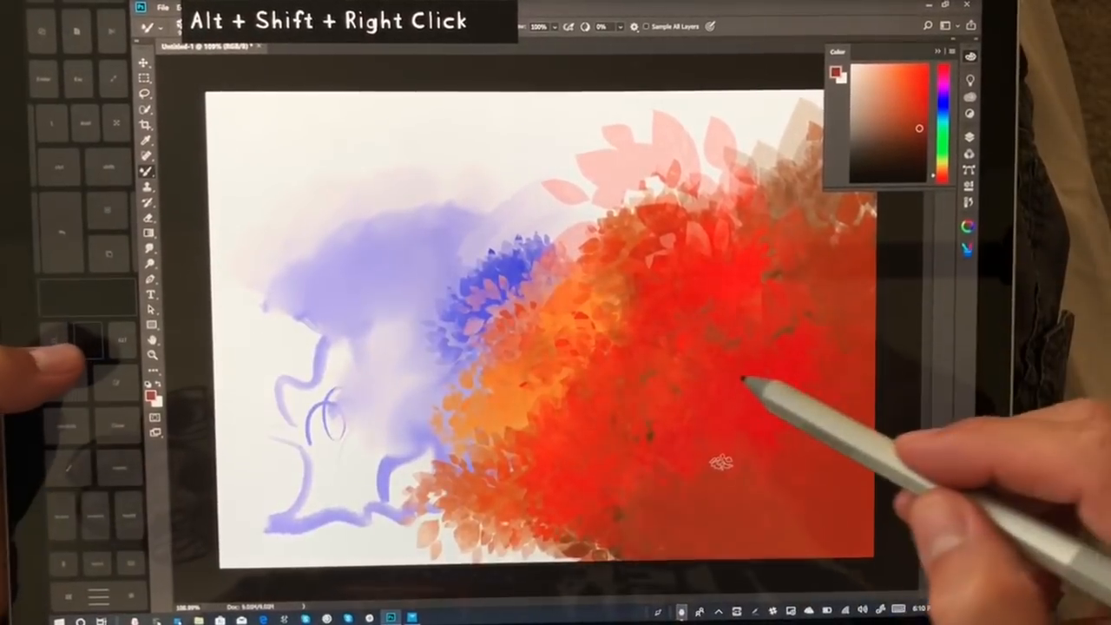
# - Show the HUD colour picker over the red foliage canvas, then head to Edit for the preferences
pyautogui.rightClick(743, 385)
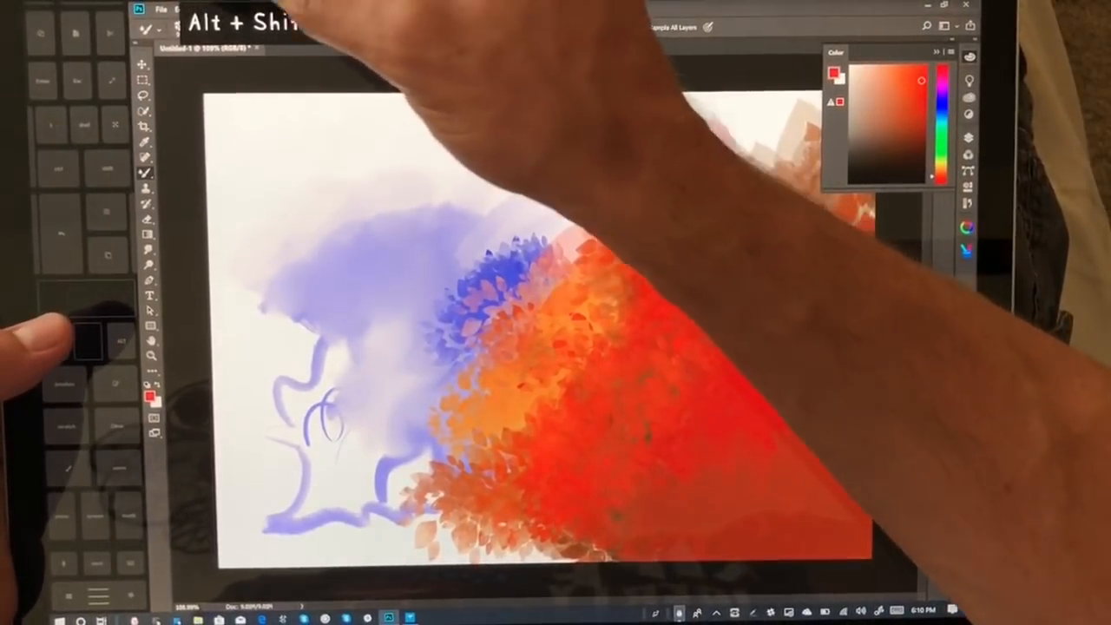
pyautogui.click(180, 8)
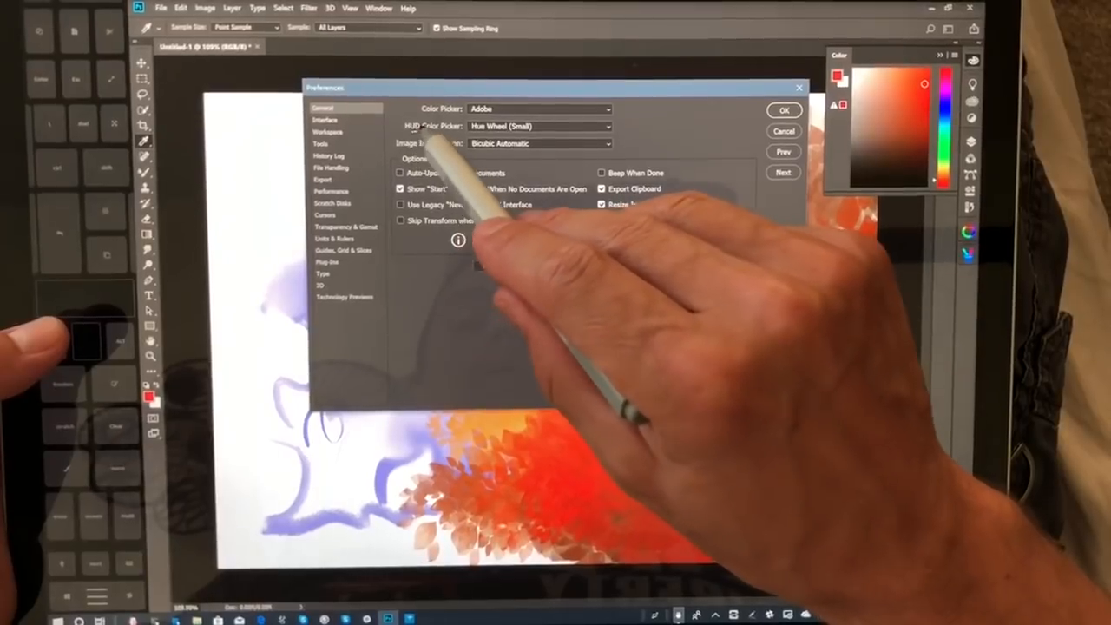
# - Set the HUD Color Picker style in Preferences > General to Hue Strip and confirm
pyautogui.click(607, 125)
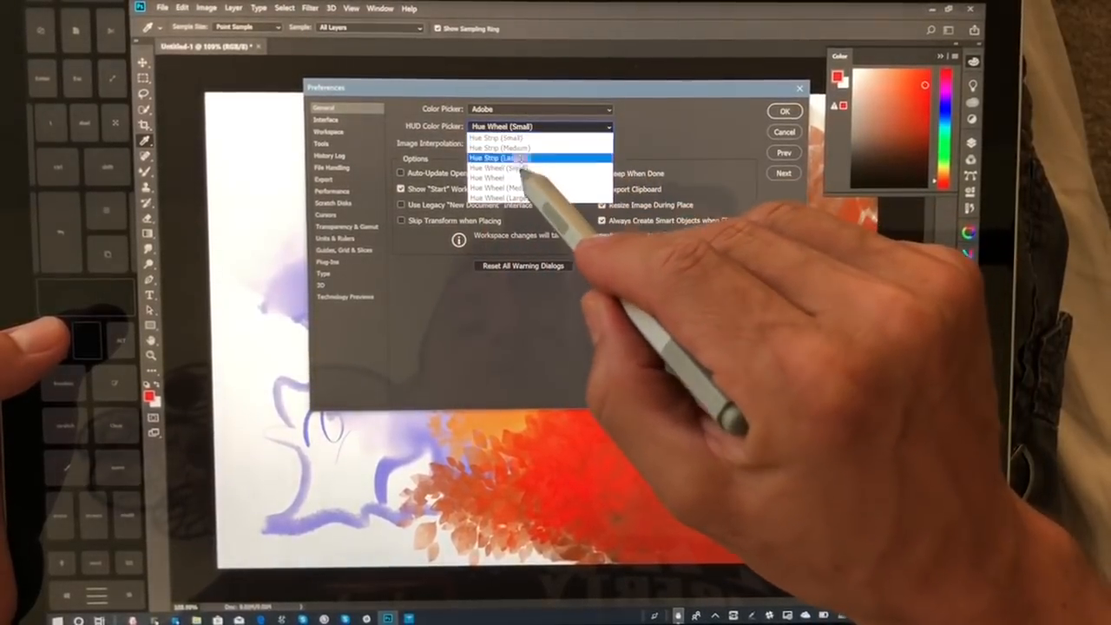
pyautogui.click(494, 142)
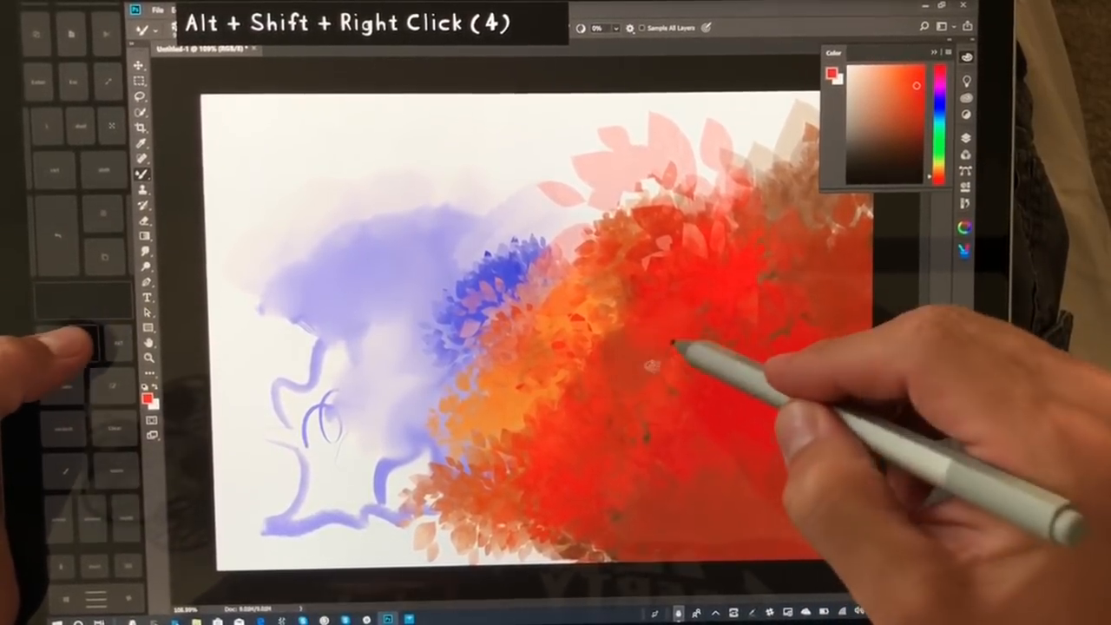
# - Pick magenta from the on-canvas hue strip, undo the magenta strokes, and review the mouse pointer display option
pyautogui.rightClick(660, 364)
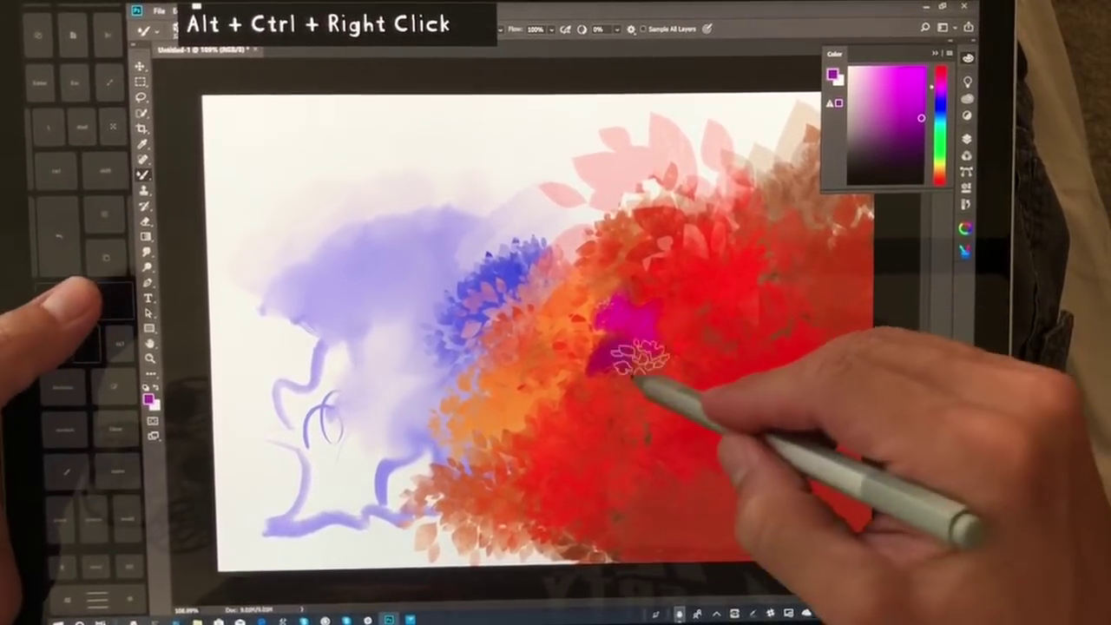
pyautogui.press('ctrl+z')
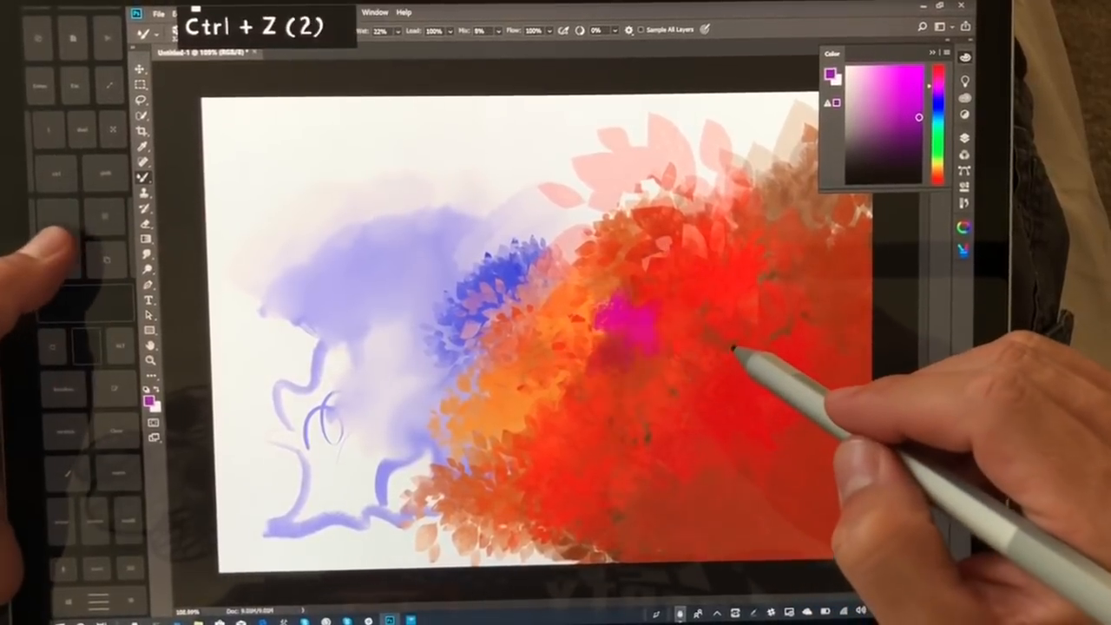
pyautogui.press('ctrl+z')
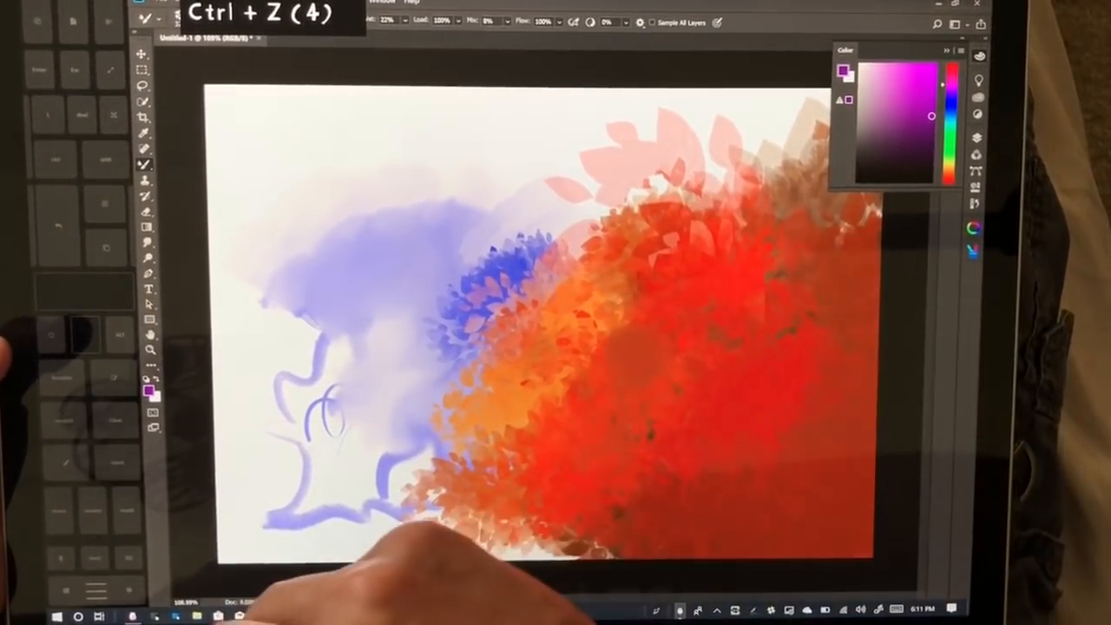
pyautogui.press('ctrl+z')
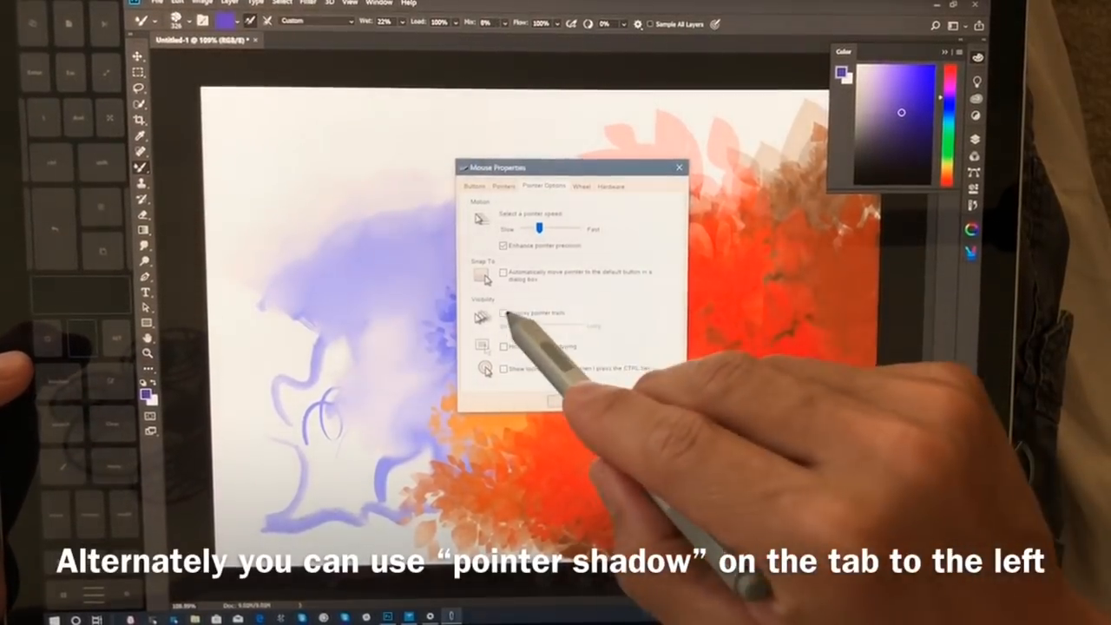
pyautogui.click(505, 314)
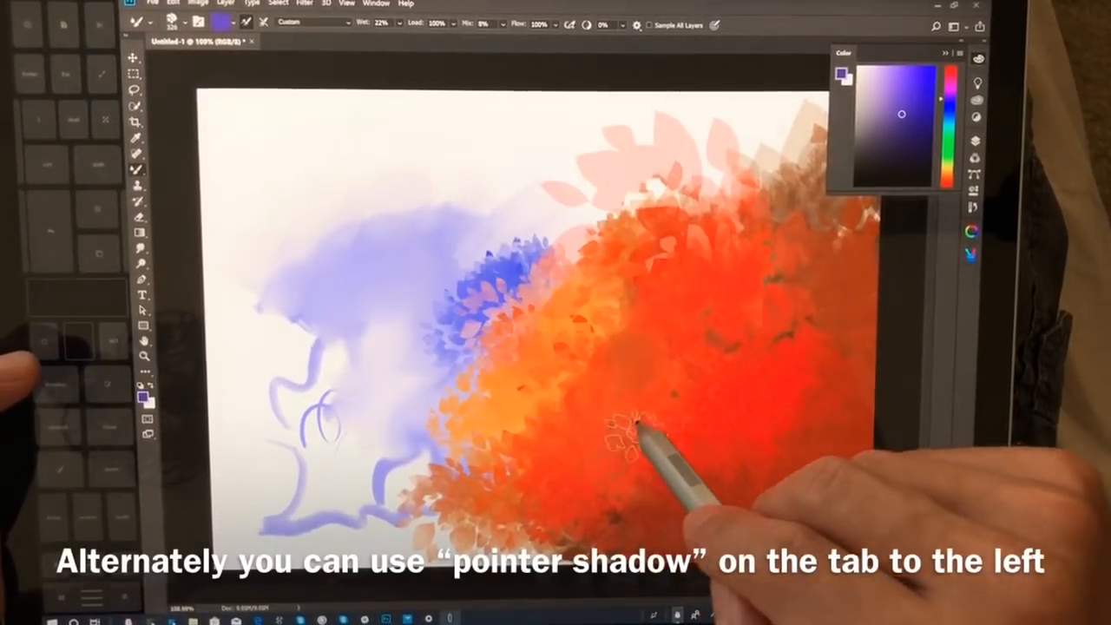
# - Adjust the brush on canvas before painting blue-violet foliage, undoing a stray stroke
pyautogui.rightClick(633, 425)
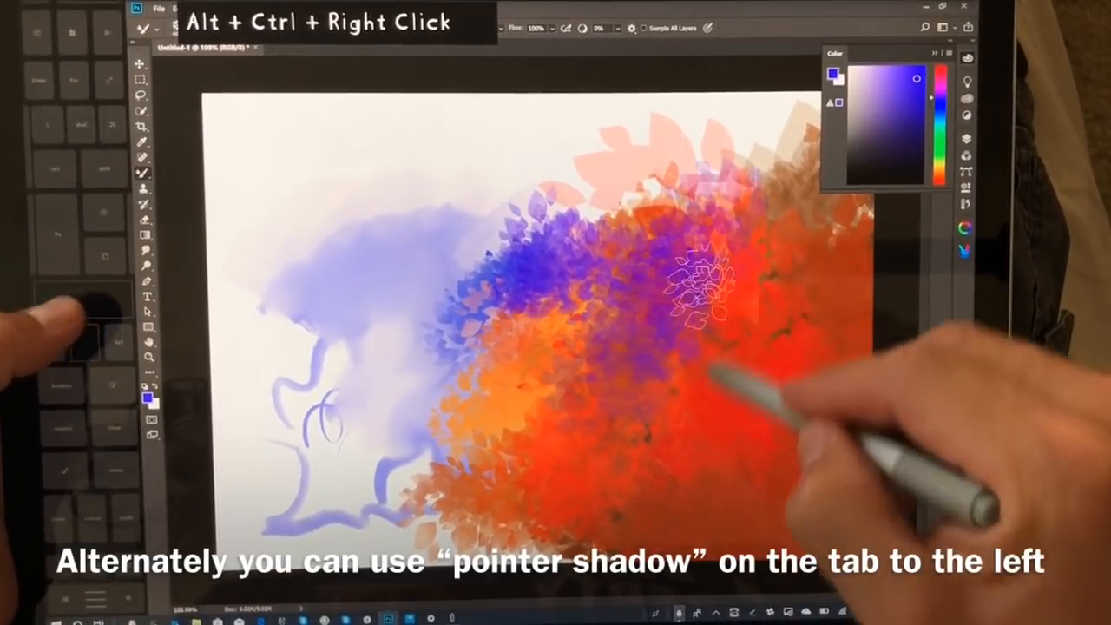
pyautogui.press('ctrl+z')
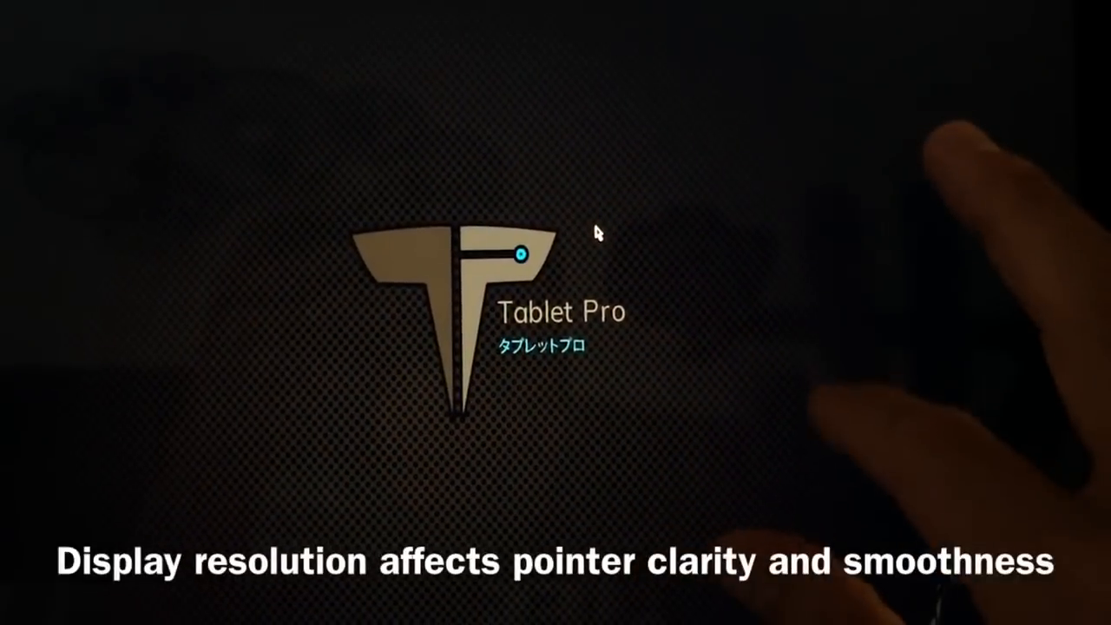
# - Reach Display settings from the desktop menu and check text and app scaling, which stays at 100%
pyautogui.rightClick(597, 233)
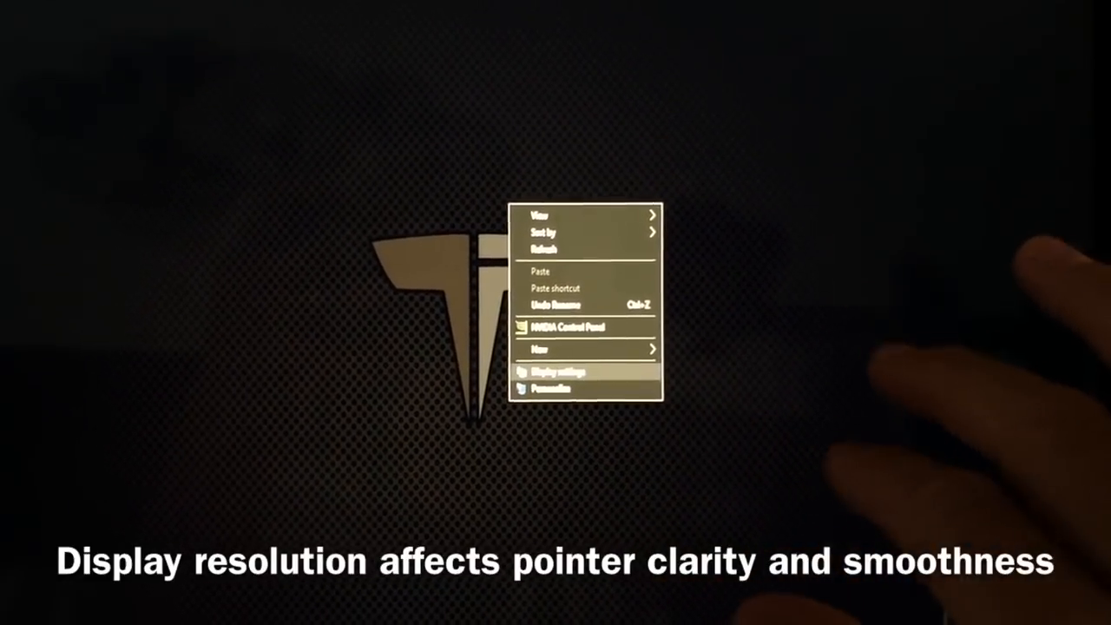
pyautogui.click(555, 371)
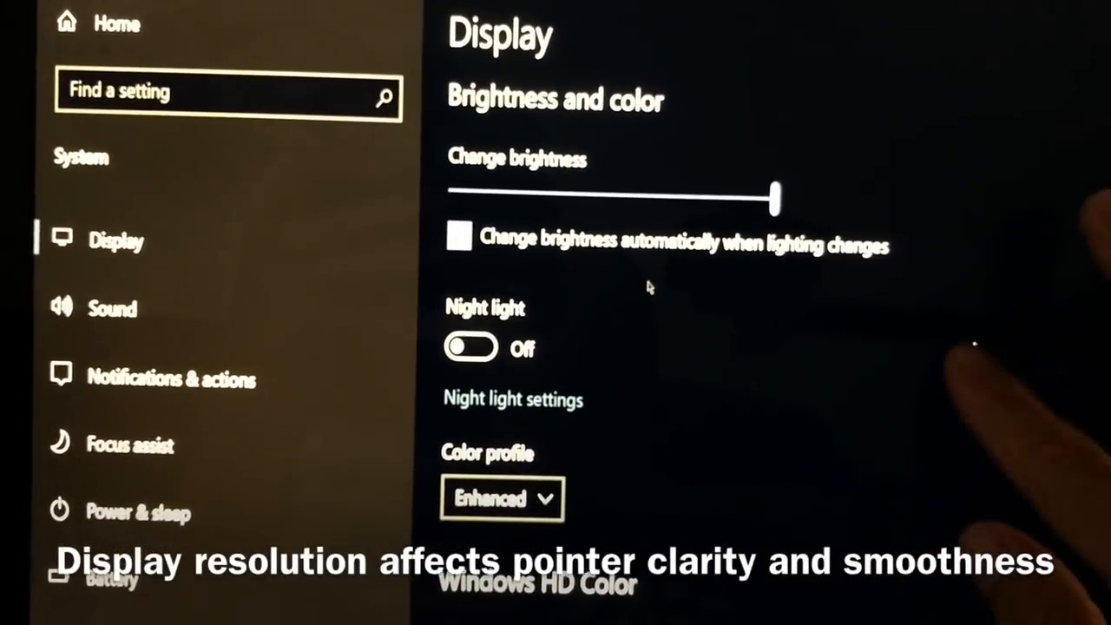
pyautogui.scroll(-3)
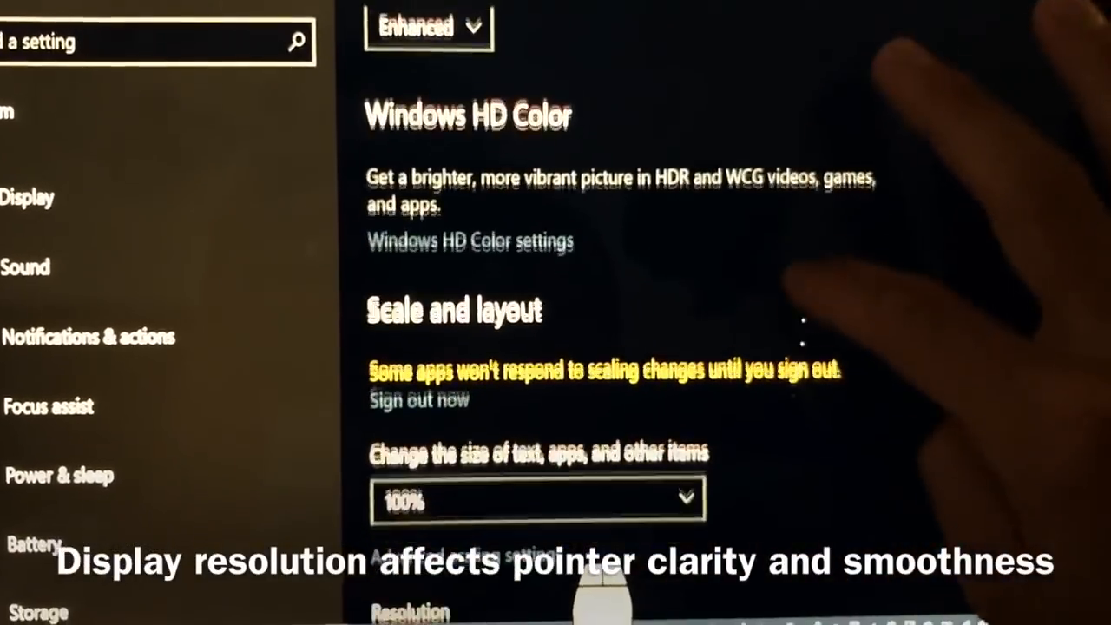
pyautogui.click(537, 500)
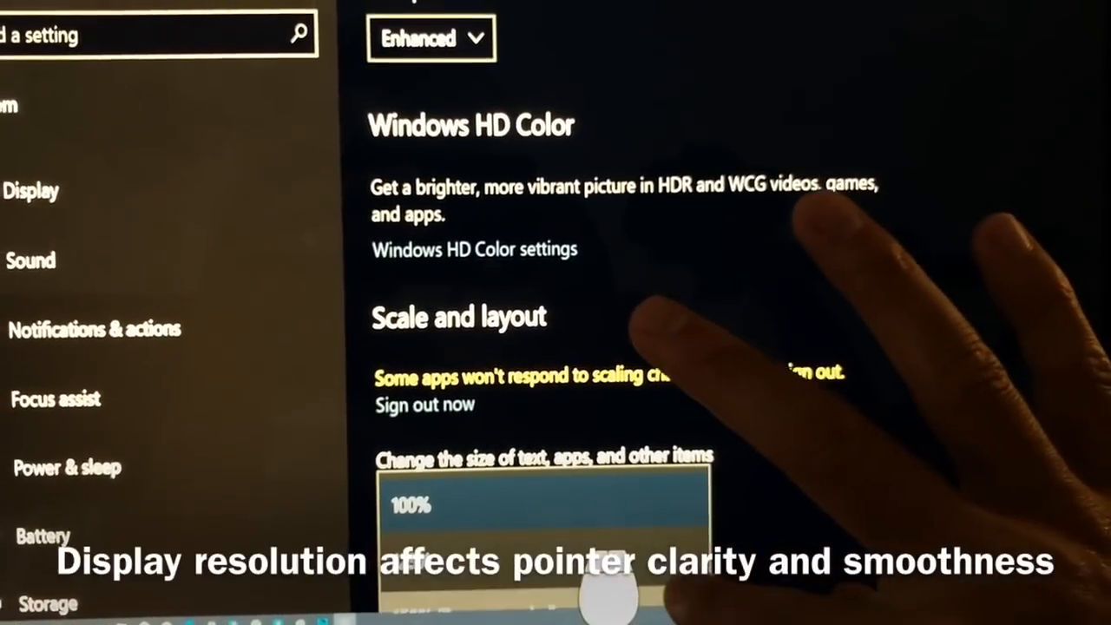
pyautogui.scroll(-3)
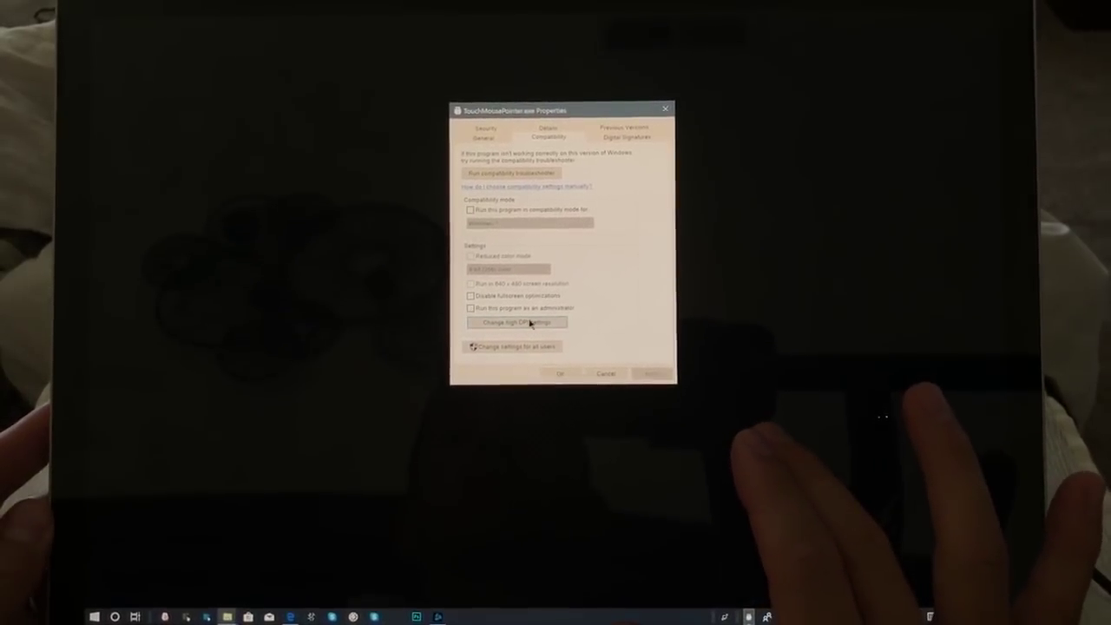
# - Enable the high DPI scaling override for the touch pointer program, choose its scaling mode, and confirm the properties
pyautogui.click(515, 321)
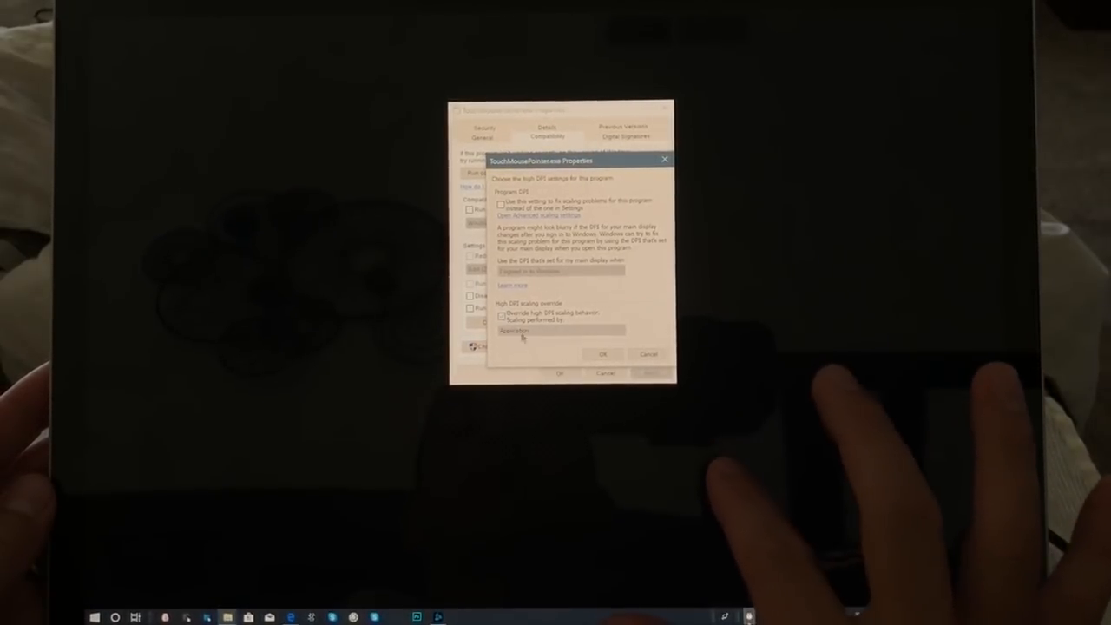
pyautogui.click(558, 329)
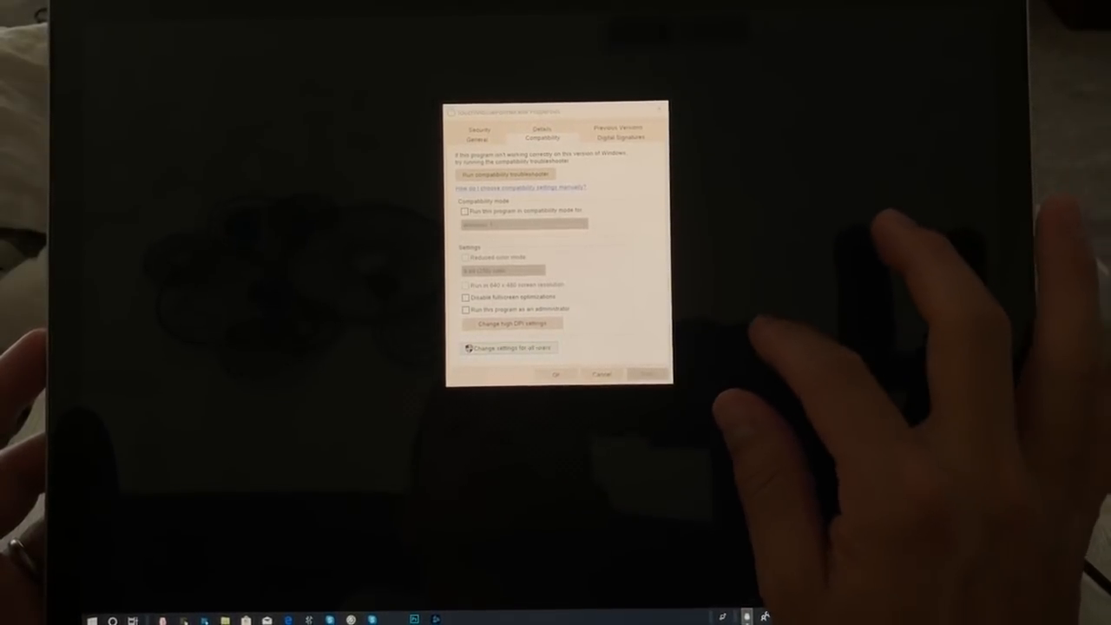
pyautogui.click(510, 323)
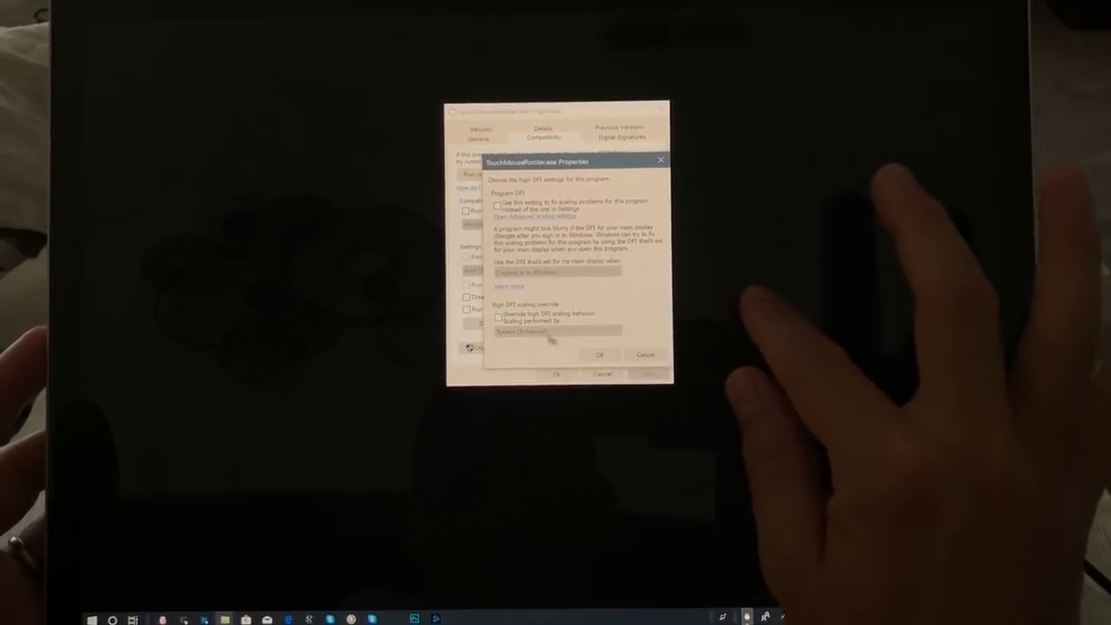
pyautogui.click(598, 354)
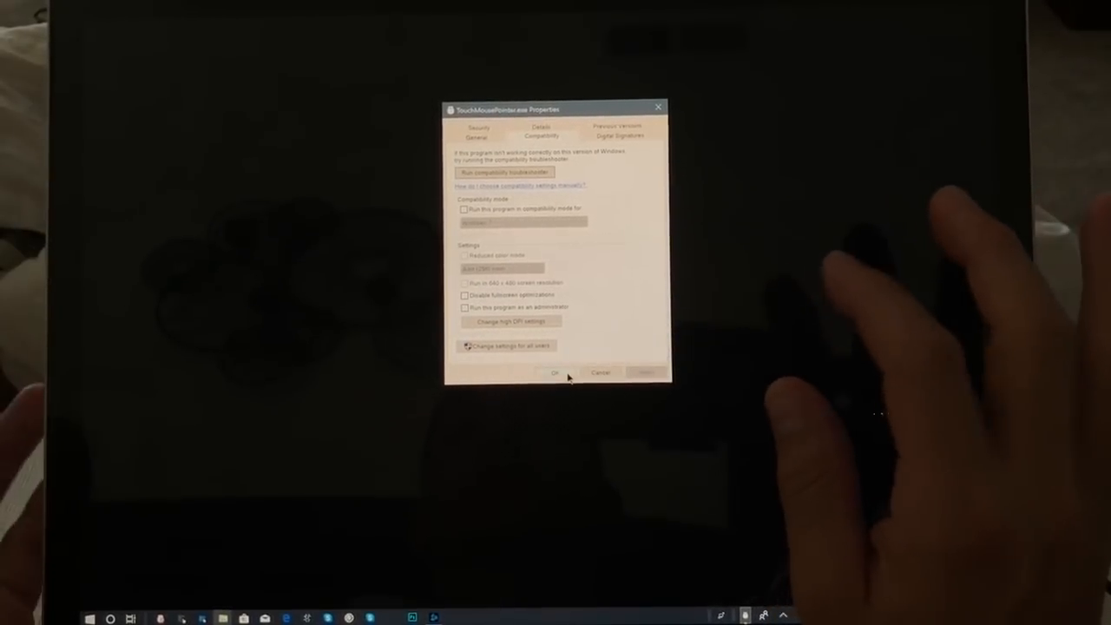
pyautogui.click(556, 371)
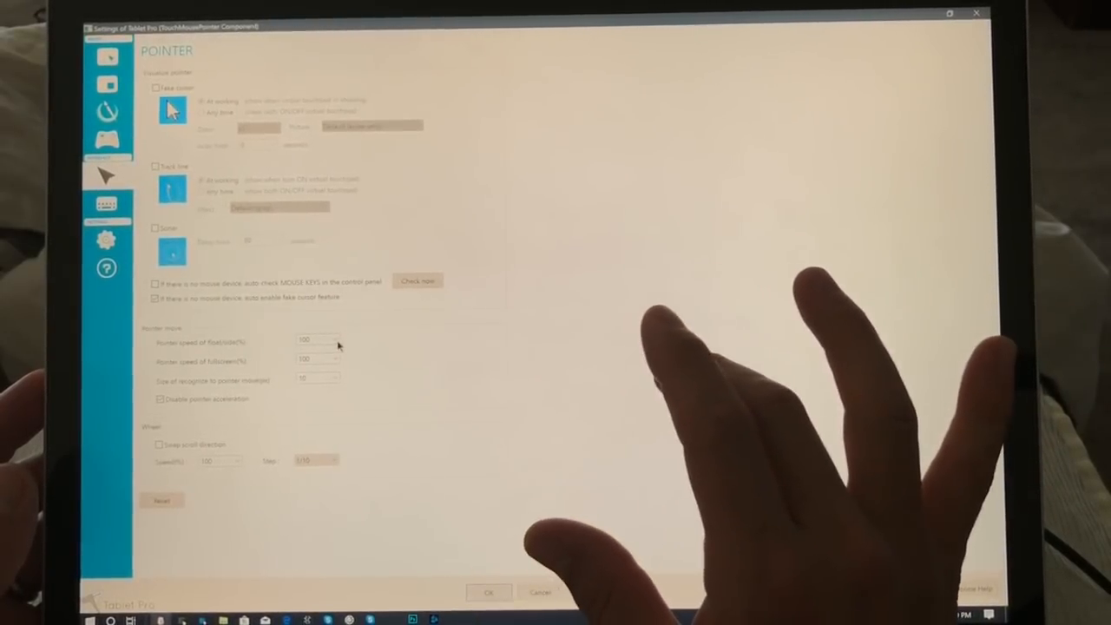
# - Choose a new touch pointer speed value on Tablet Pro's Pointer settings page
pyautogui.click(333, 340)
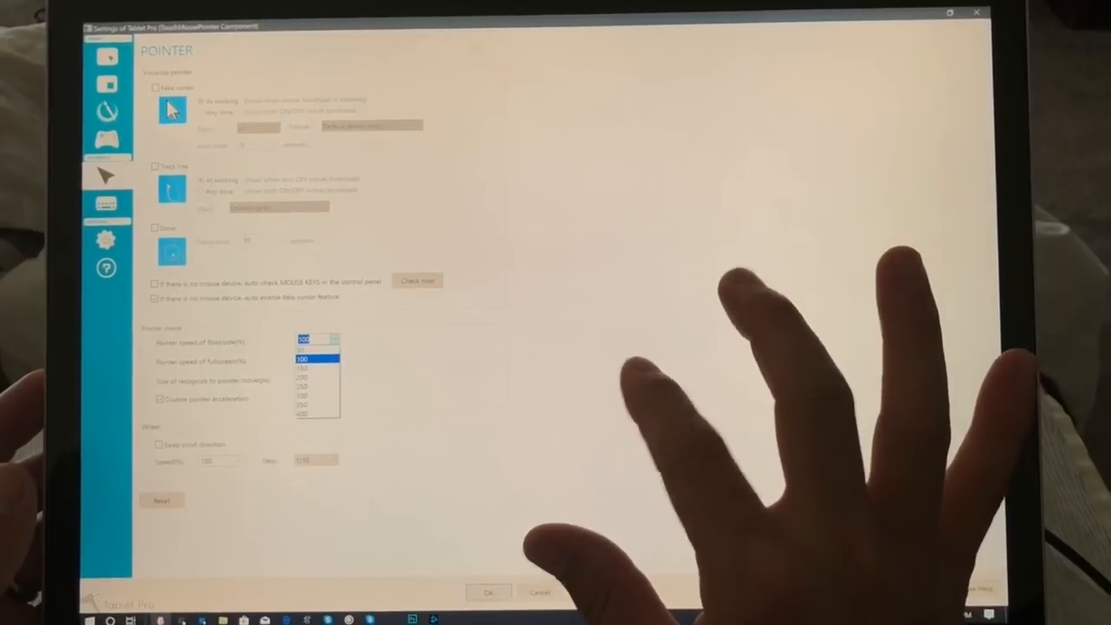
pyautogui.click(302, 358)
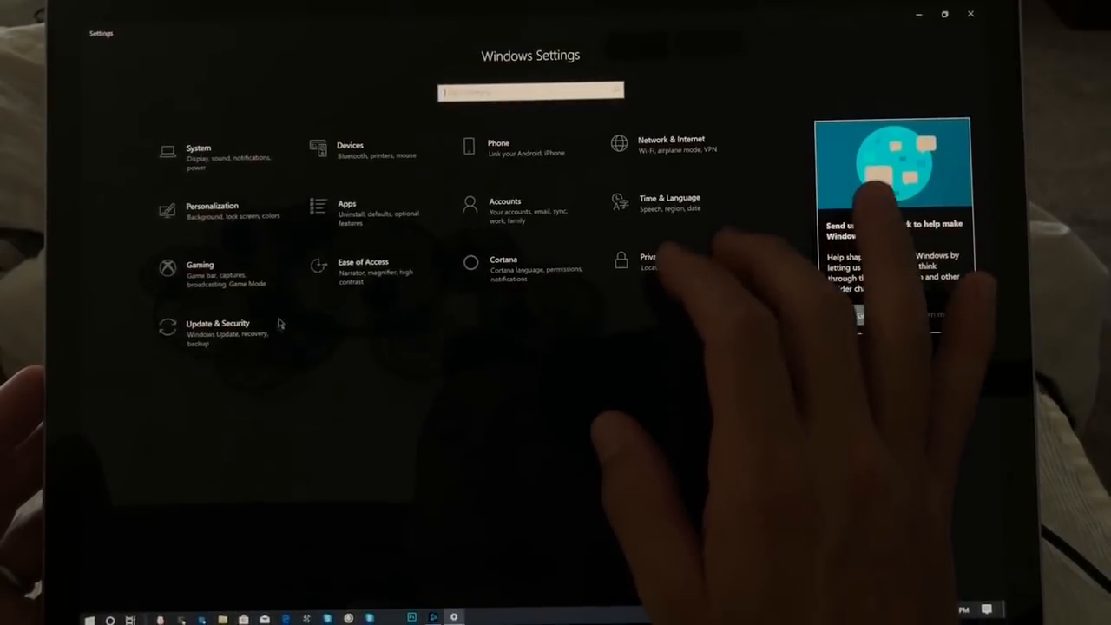
# - Reach the classic Mouse Properties through Devices > Mouse > Additional mouse options
pyautogui.click(351, 147)
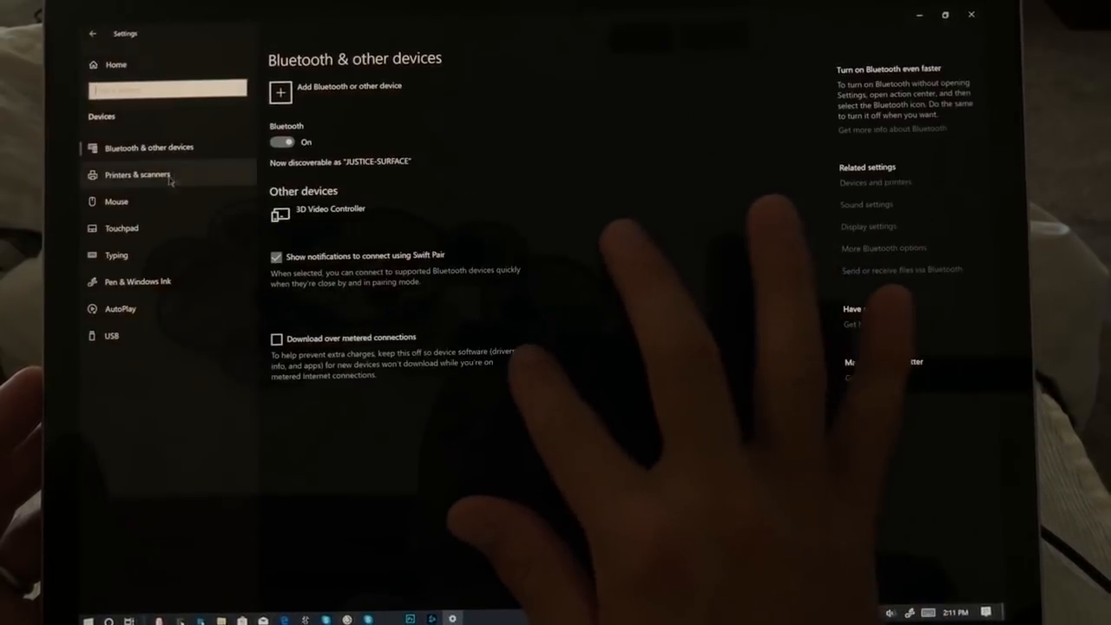
pyautogui.click(116, 201)
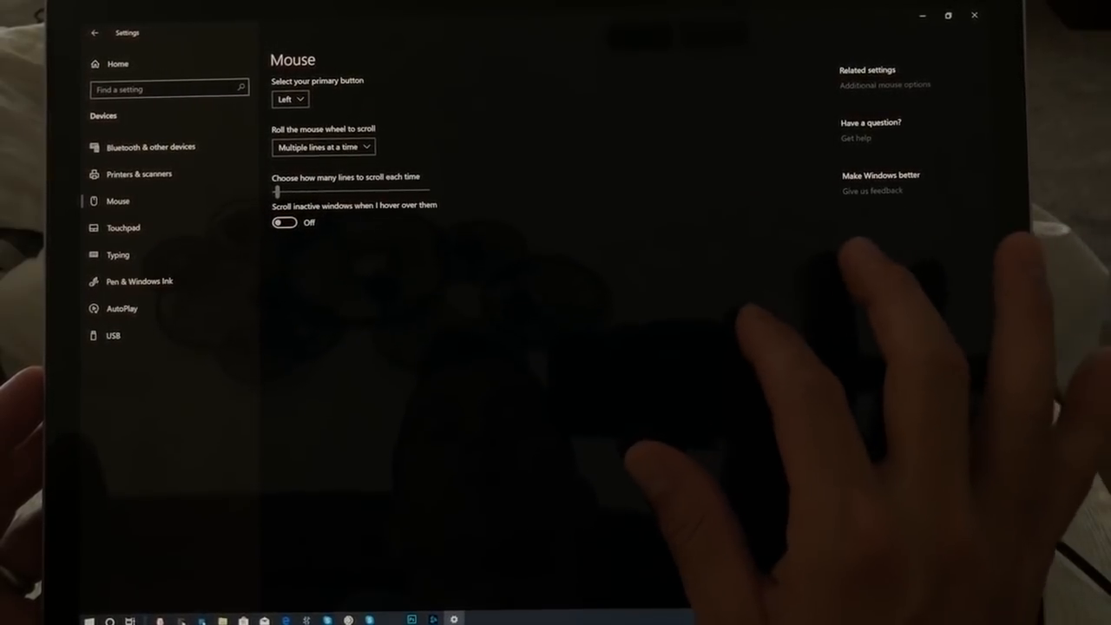
pyautogui.click(882, 84)
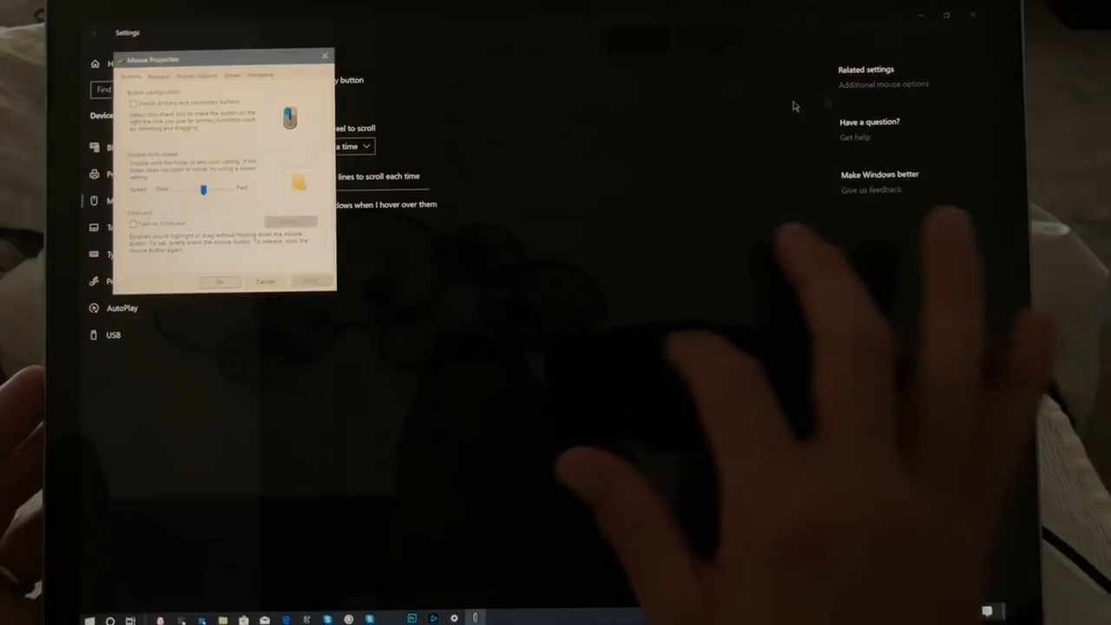
# - Adjust the pointer movement speed on Pointer Options and pick a pointer on the Pointers scheme page
pyautogui.click(194, 77)
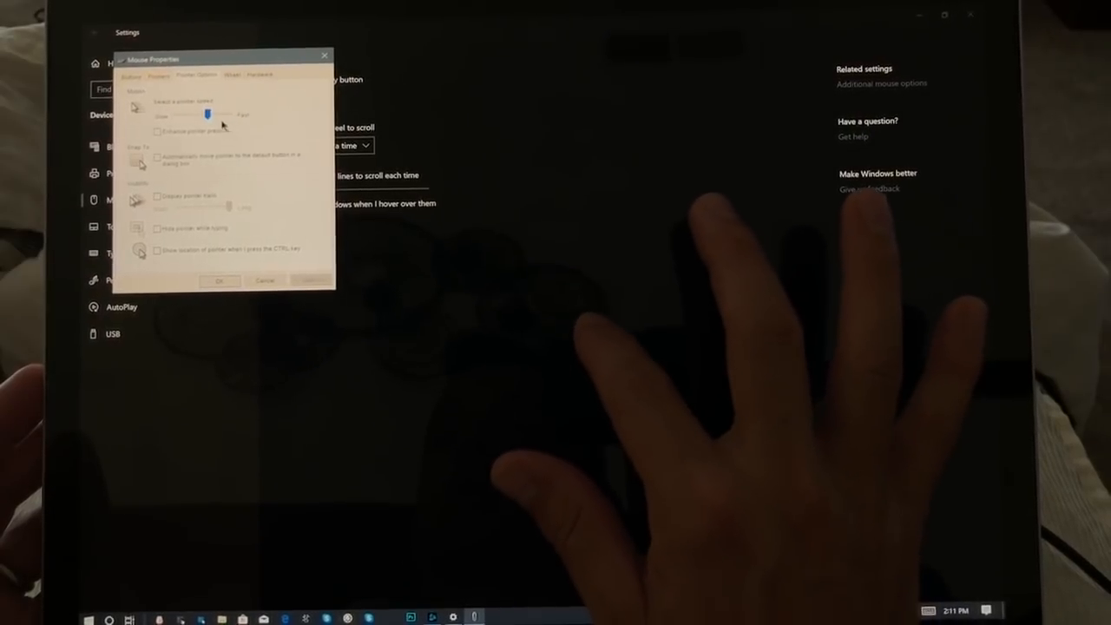
pyautogui.click(156, 74)
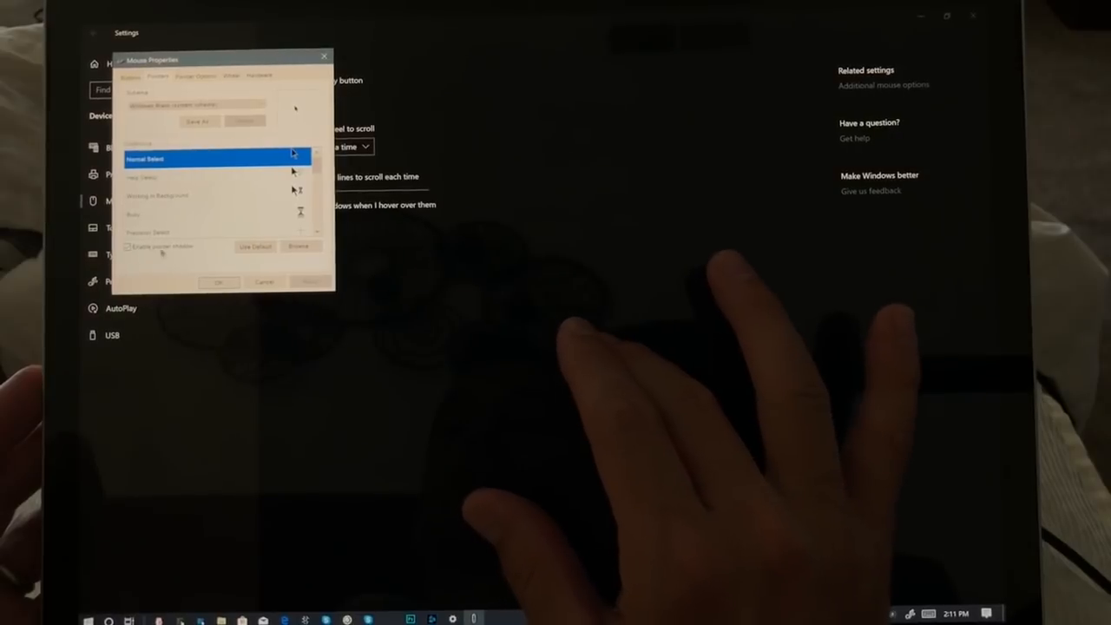
pyautogui.click(198, 76)
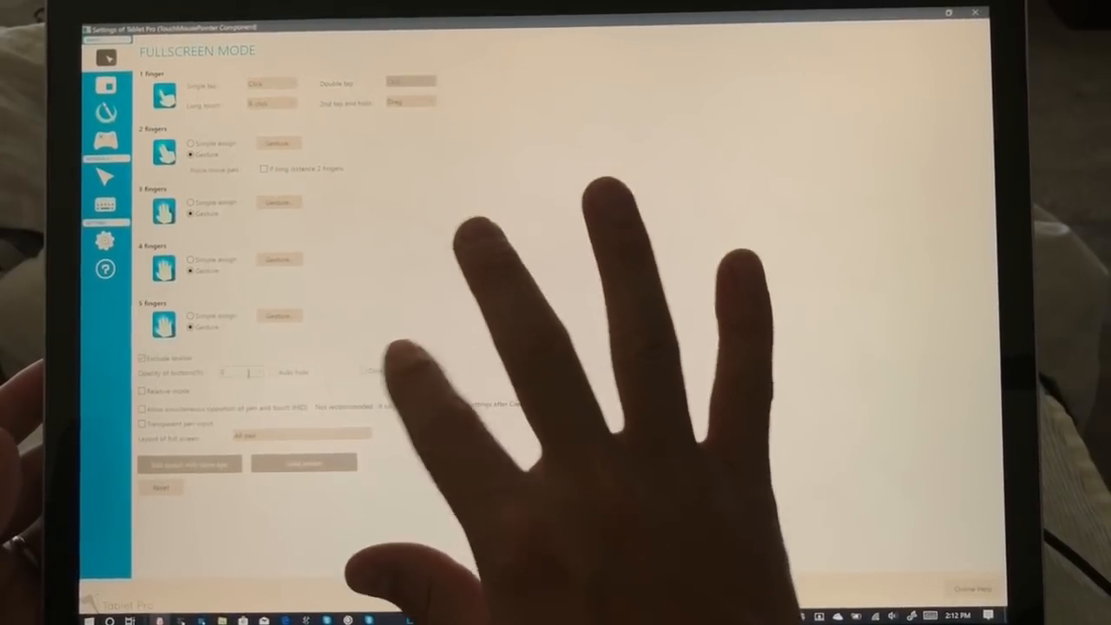
# - Choose a different opacity value for the Fullscreen Mode overlay in Tablet Pro
pyautogui.click(257, 372)
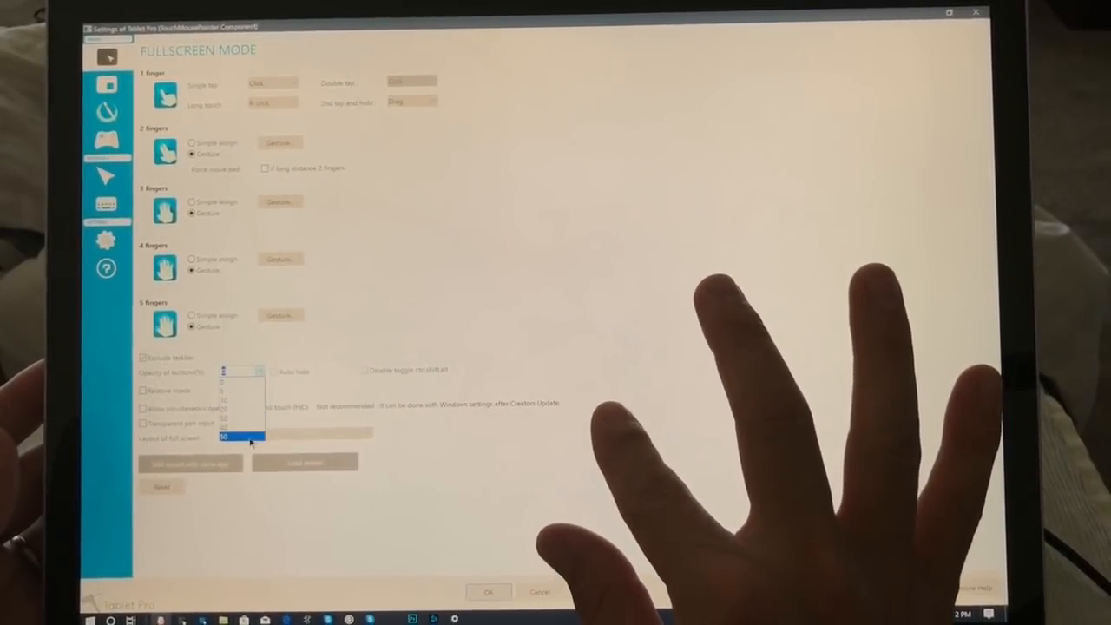
pyautogui.click(241, 436)
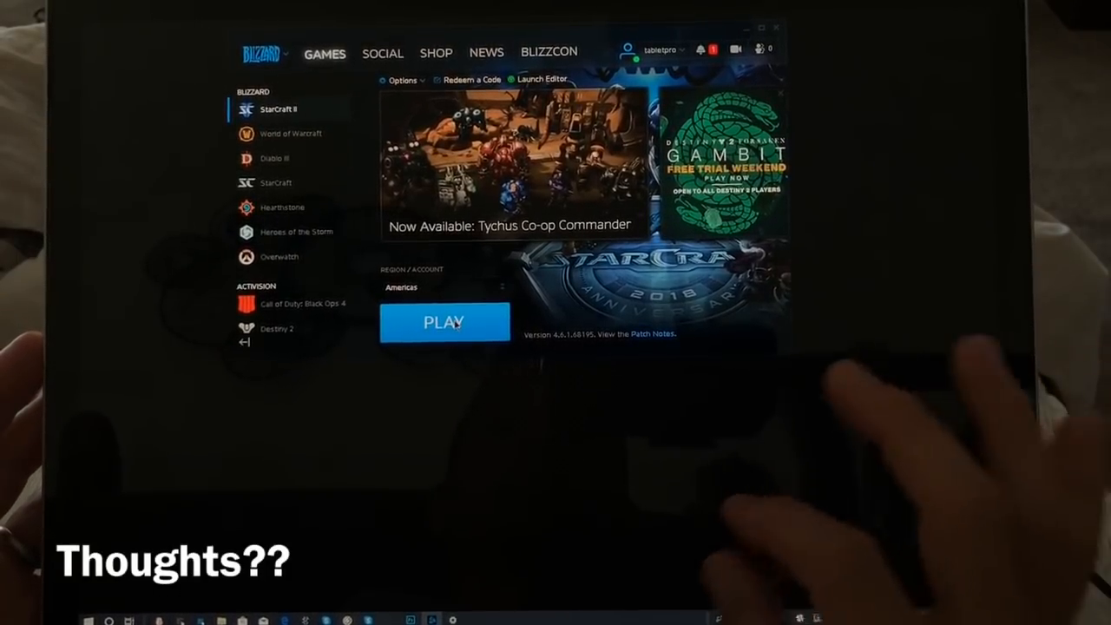
pyautogui.moveTo(867, 416)
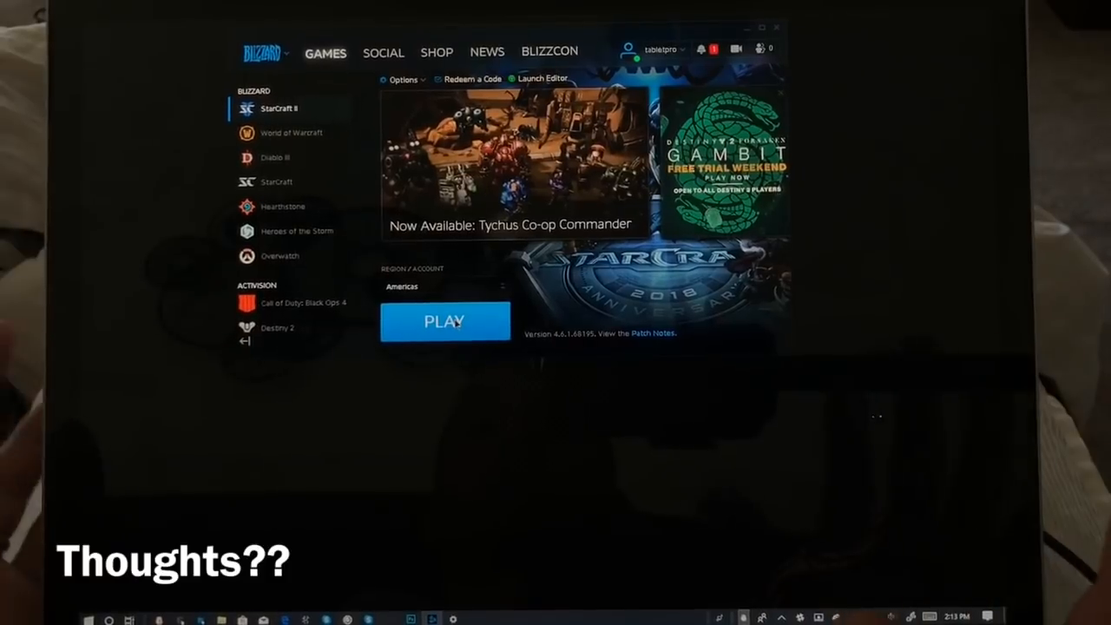